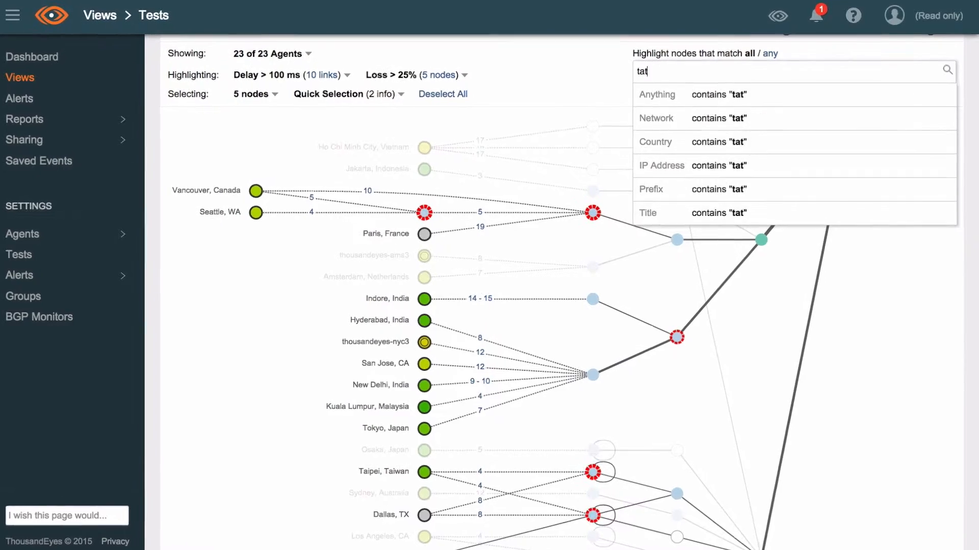
Step: Highlight path nodes matching the network filter Tata Communications (AS 6453)
click(718, 117)
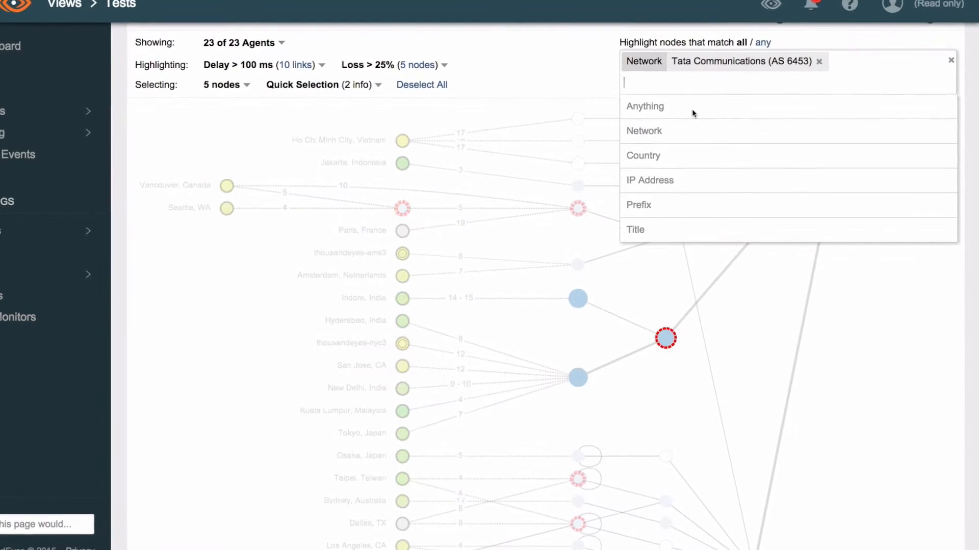